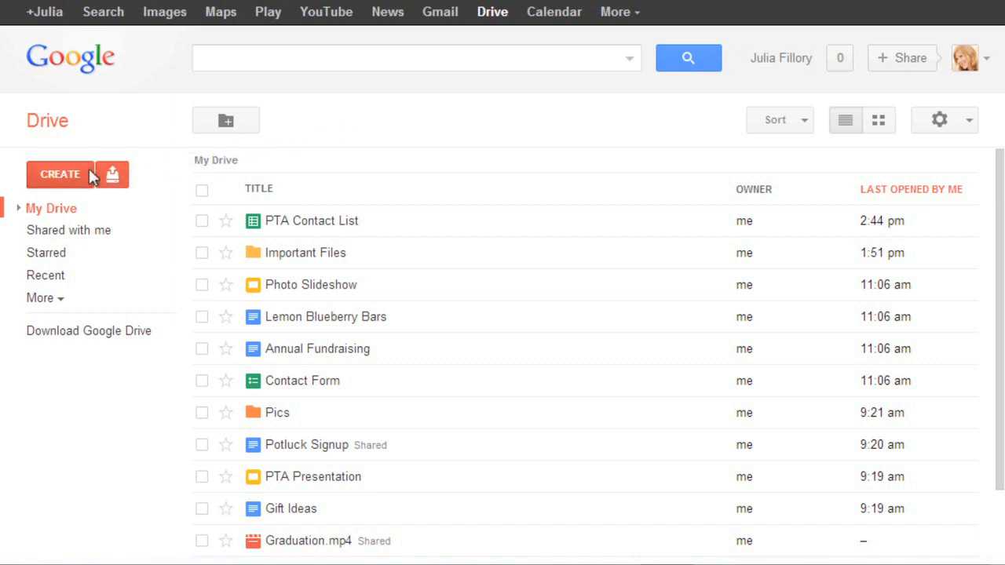
- Create a new blank Google Sheets spreadsheet from Drive's CREATE menu
left_click(59, 173)
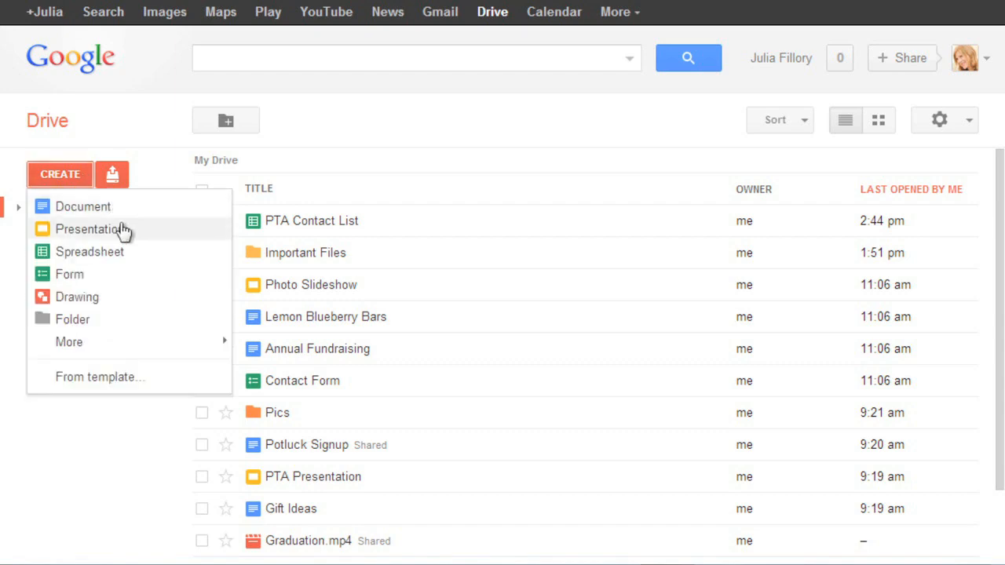
left_click(89, 251)
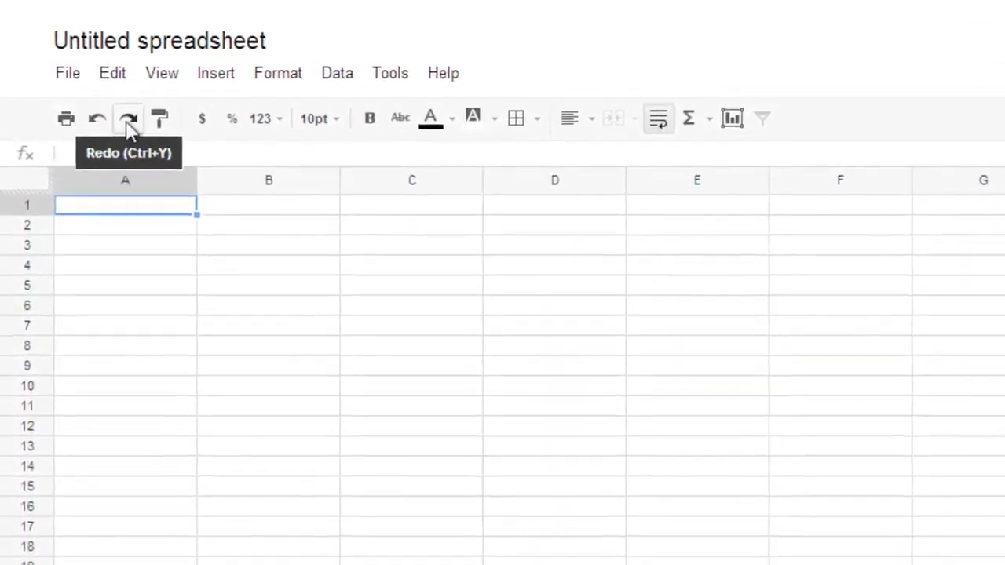
mouse_move(161, 120)
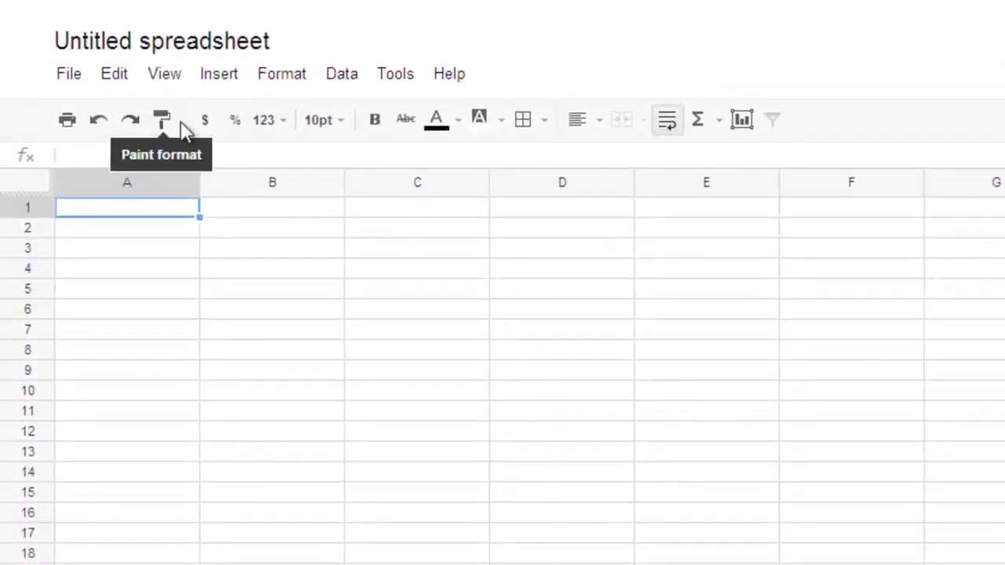
mouse_move(336, 126)
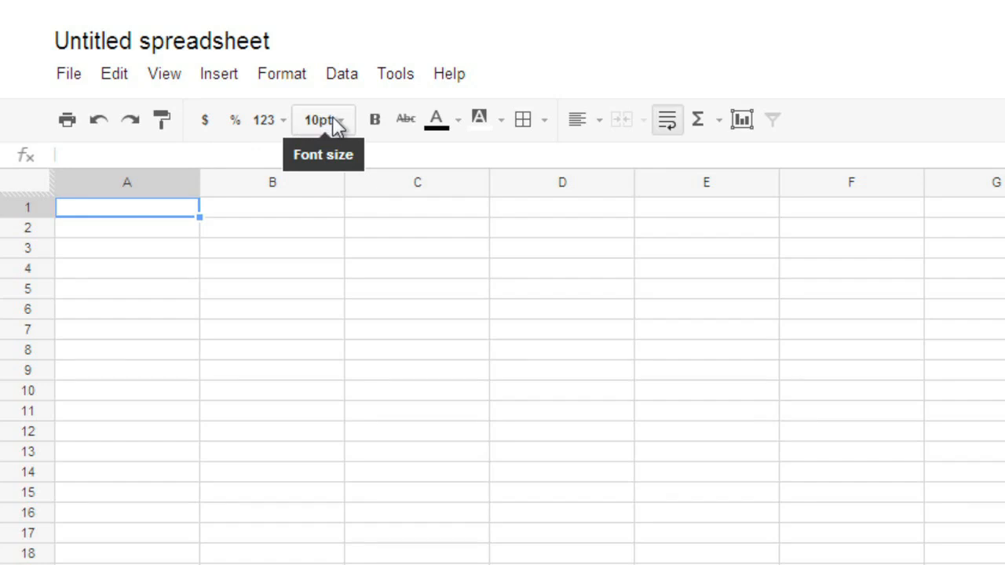
mouse_move(342, 102)
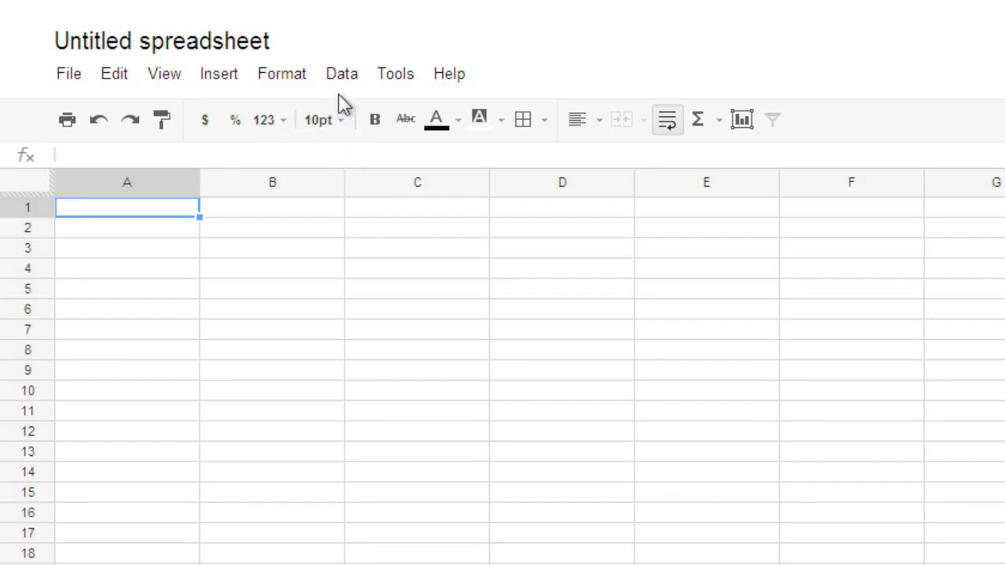
left_click(341, 73)
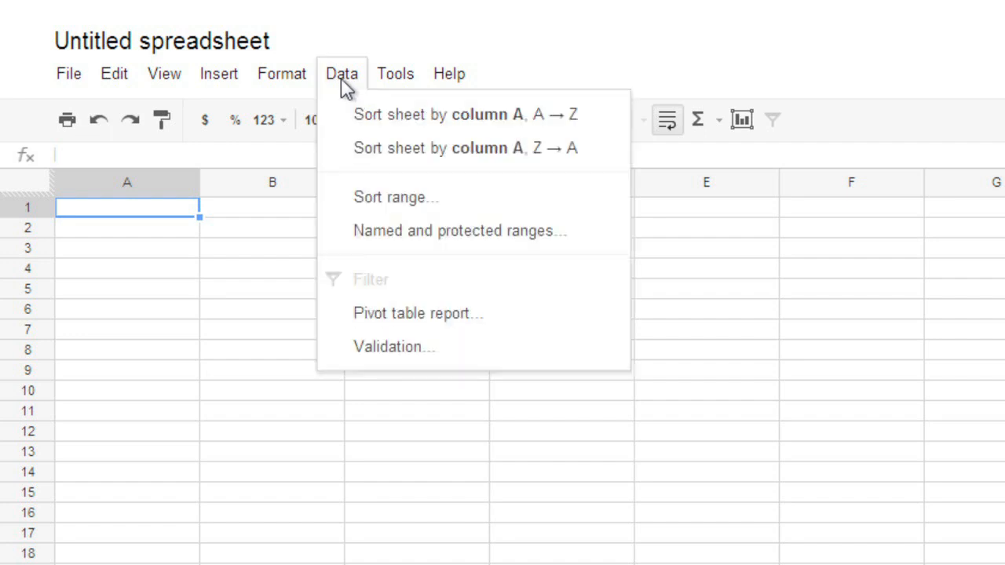
left_click(281, 73)
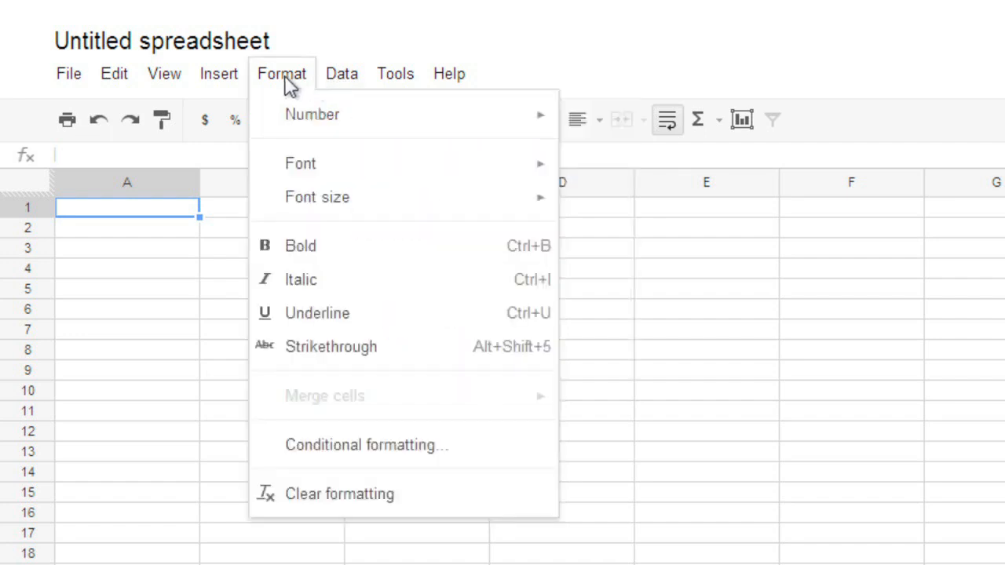
left_click(218, 73)
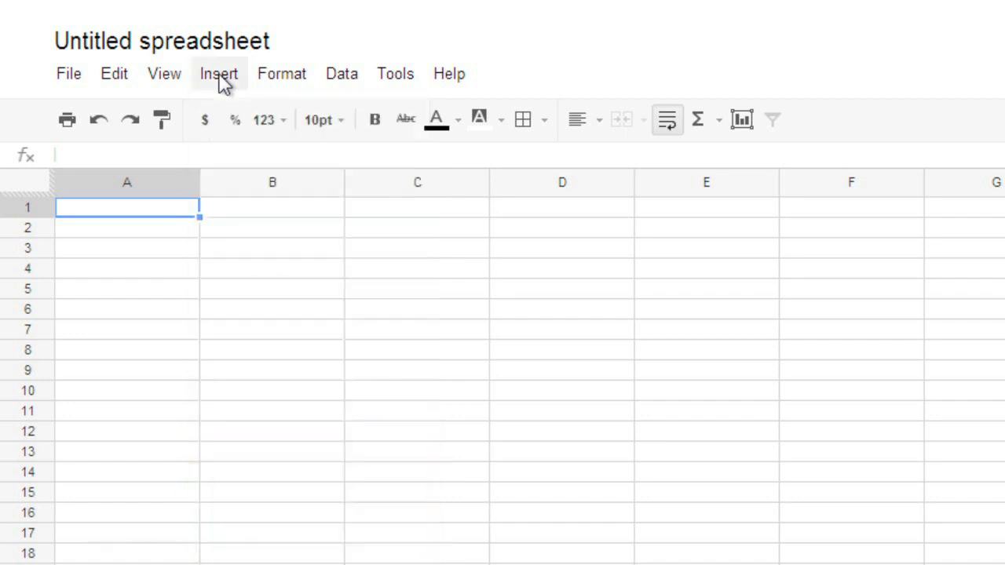
mouse_move(31, 43)
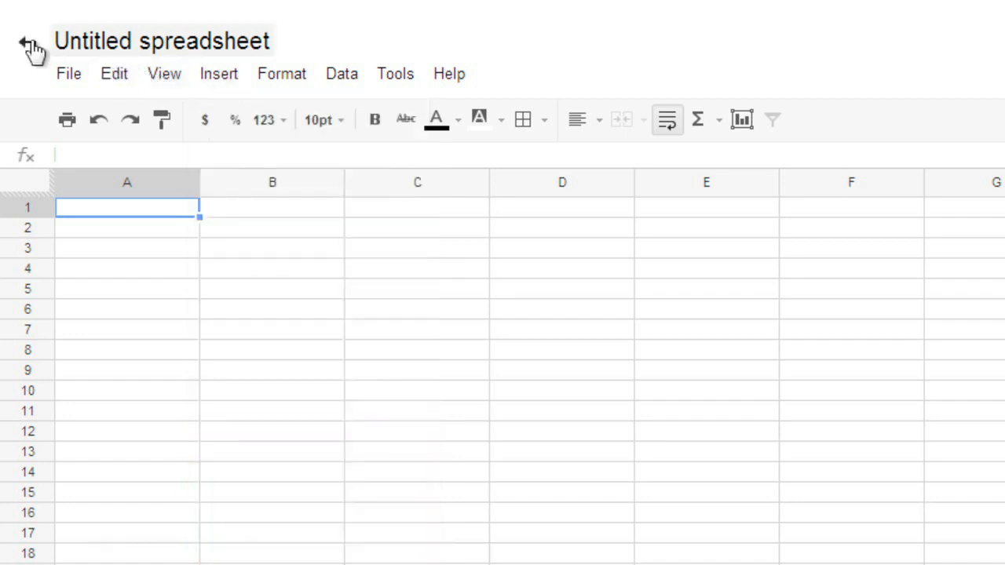
mouse_move(31, 41)
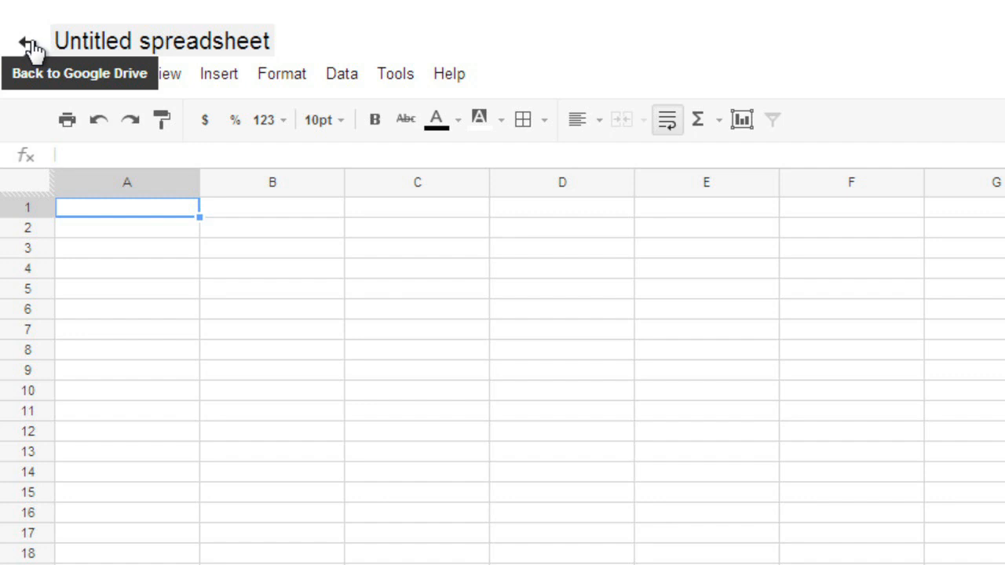
mouse_move(117, 41)
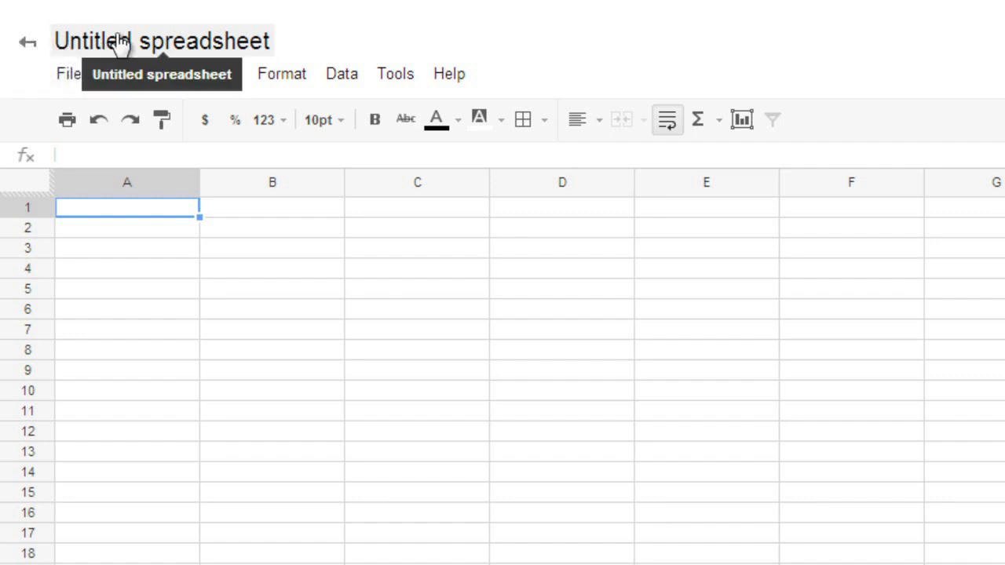
- Rename the untitled spreadsheet to 'Monthly Expenses'
left_click(160, 41)
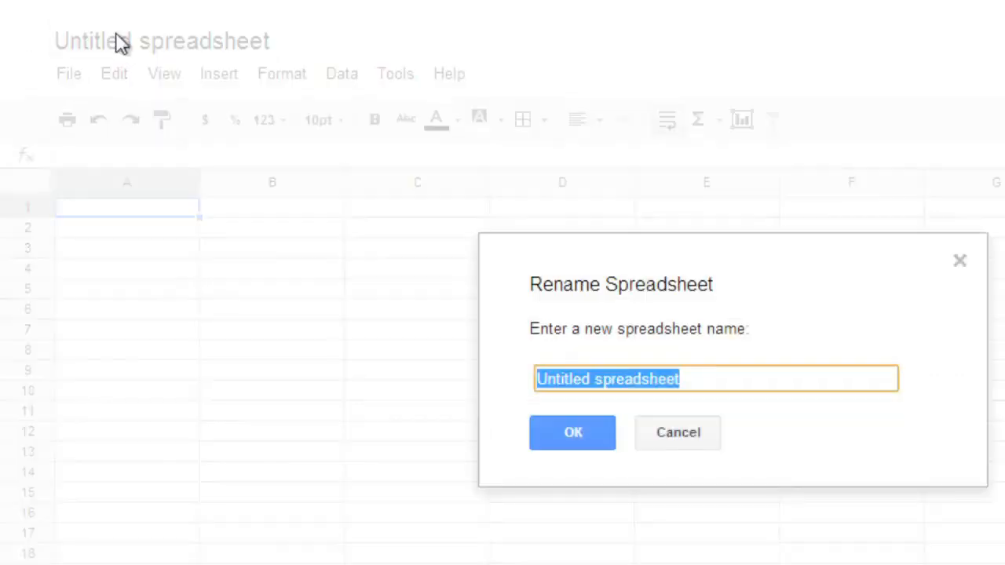
type("Monthly")
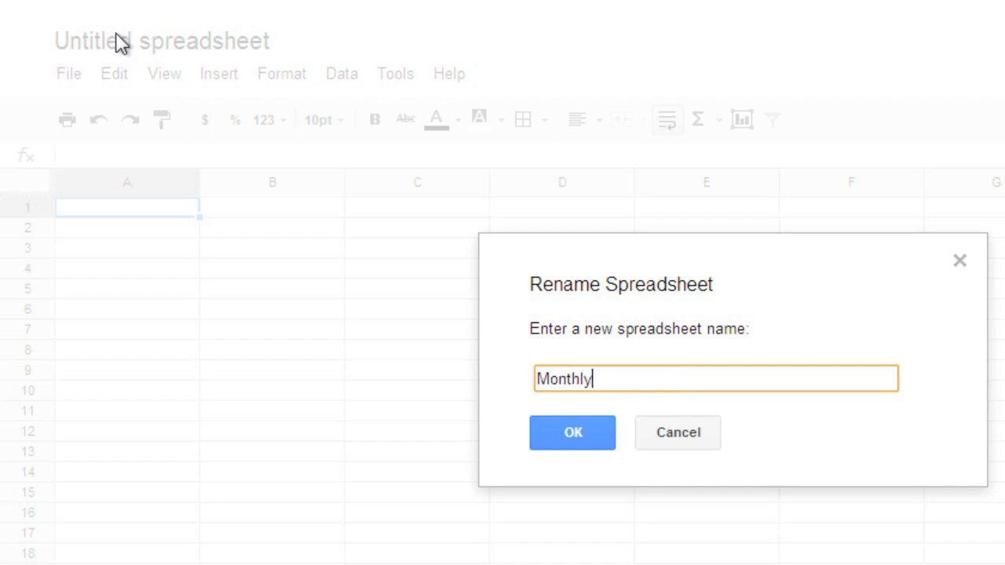
type("Expenses")
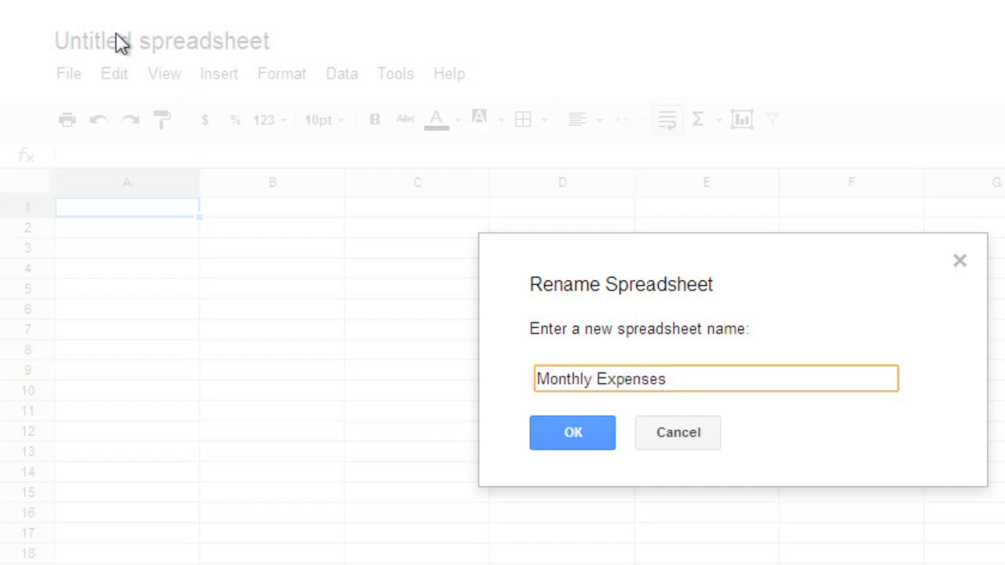
mouse_move(573, 432)
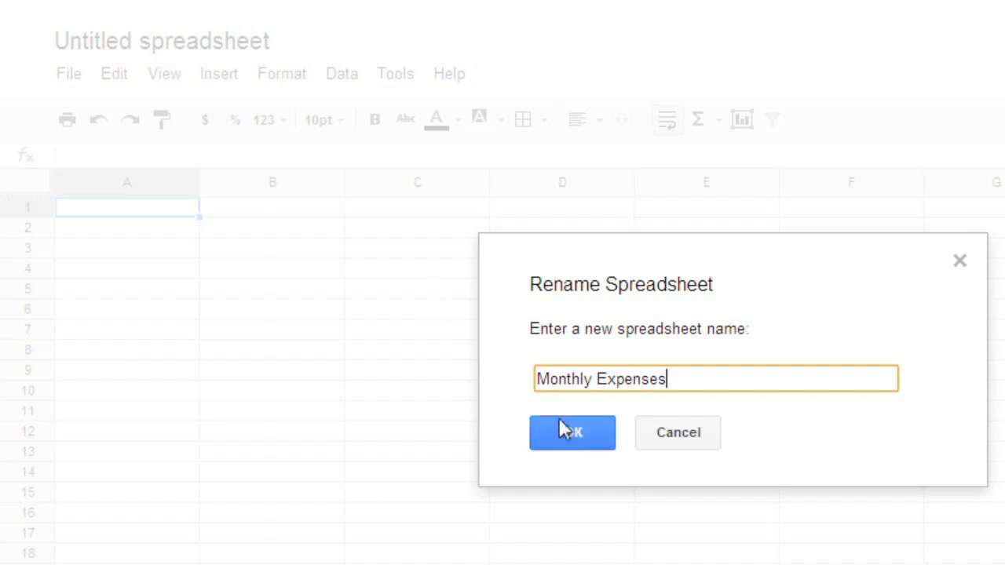
left_click(571, 433)
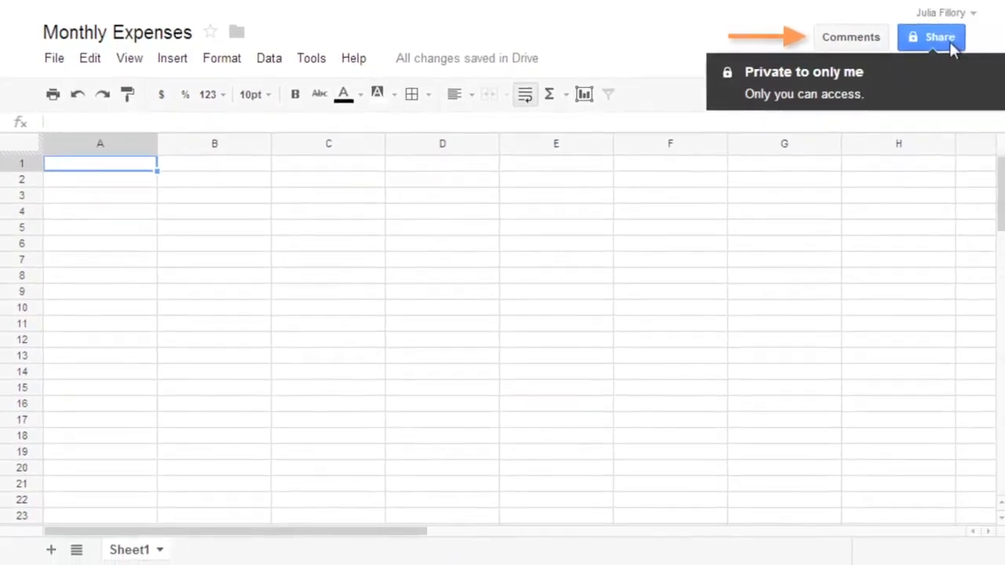
left_click(931, 37)
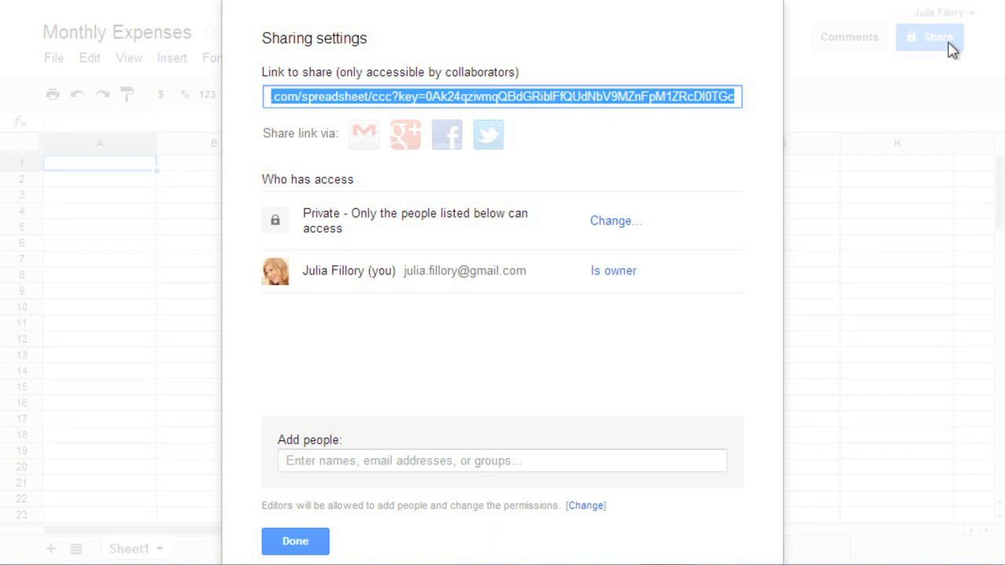
left_click(295, 541)
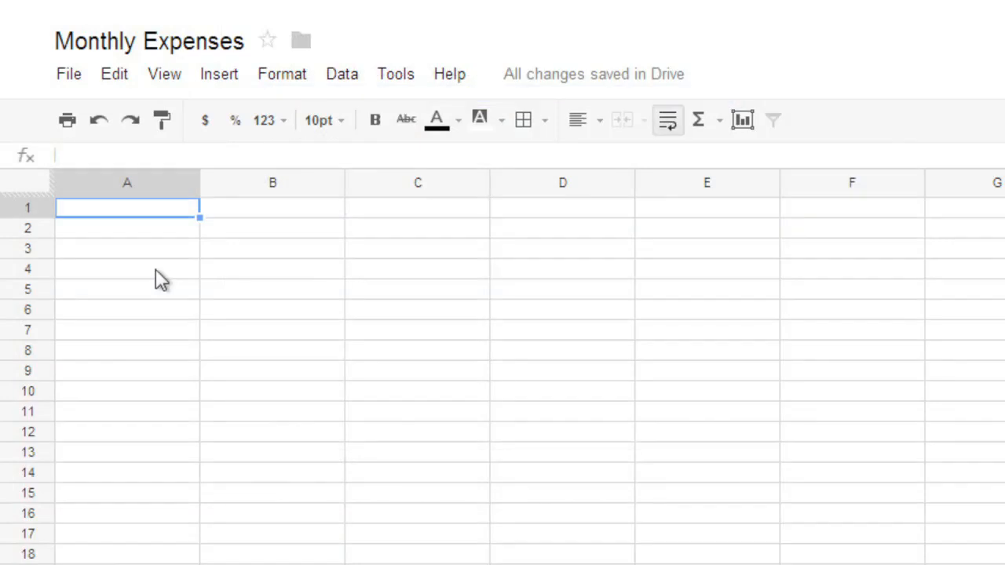
- Enter 'Hello world!' into cell C4
left_click(273, 268)
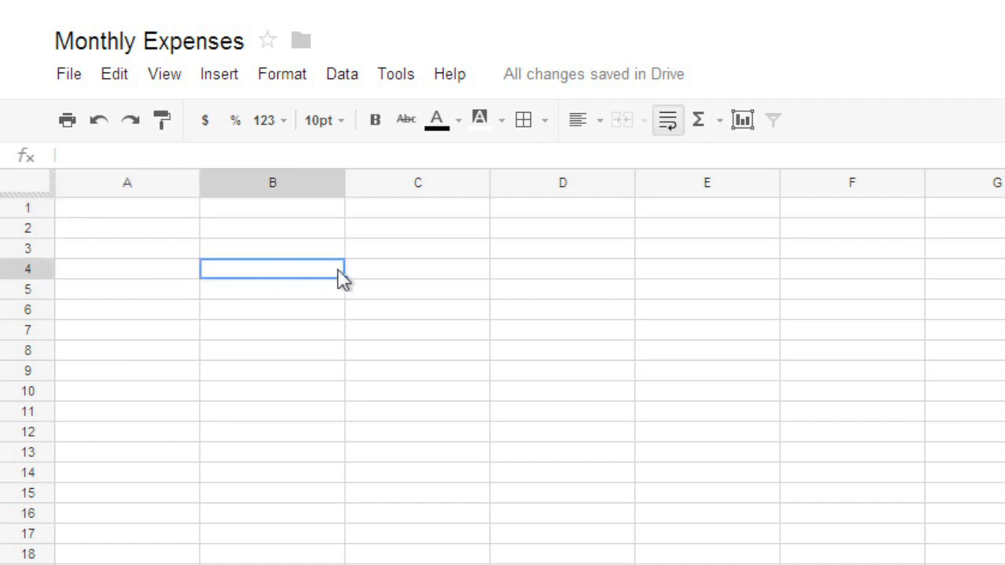
left_click(417, 268)
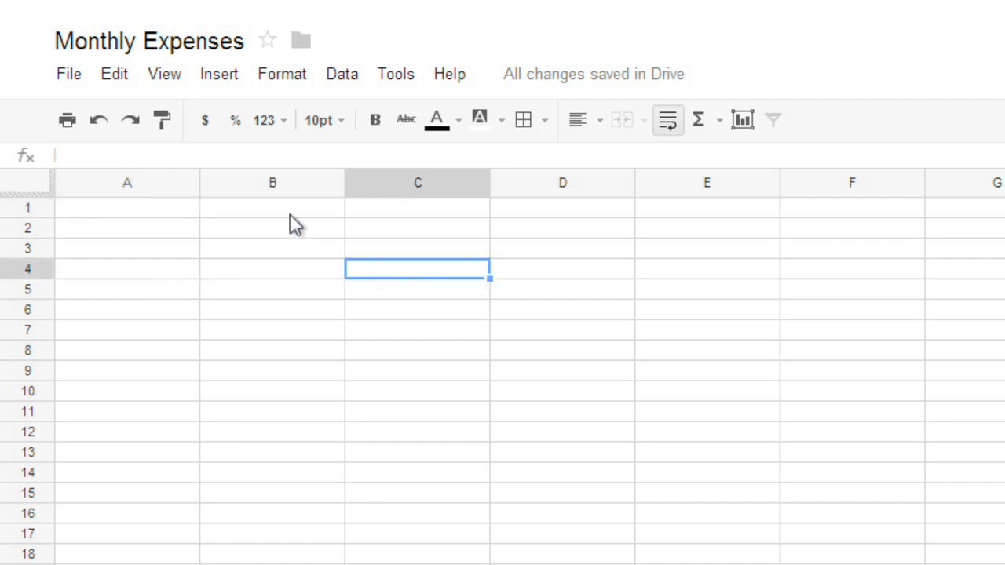
mouse_move(241, 152)
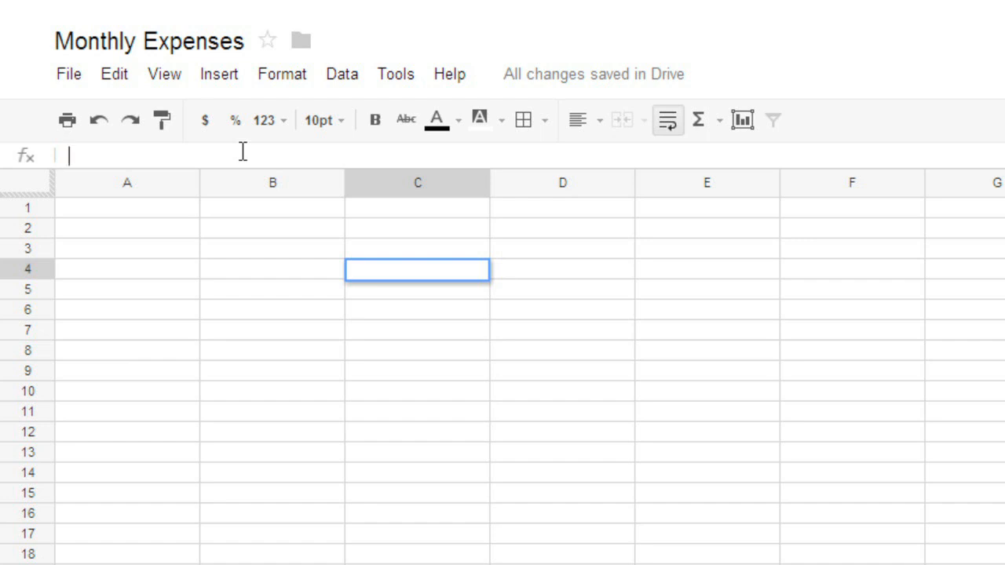
type("Hello")
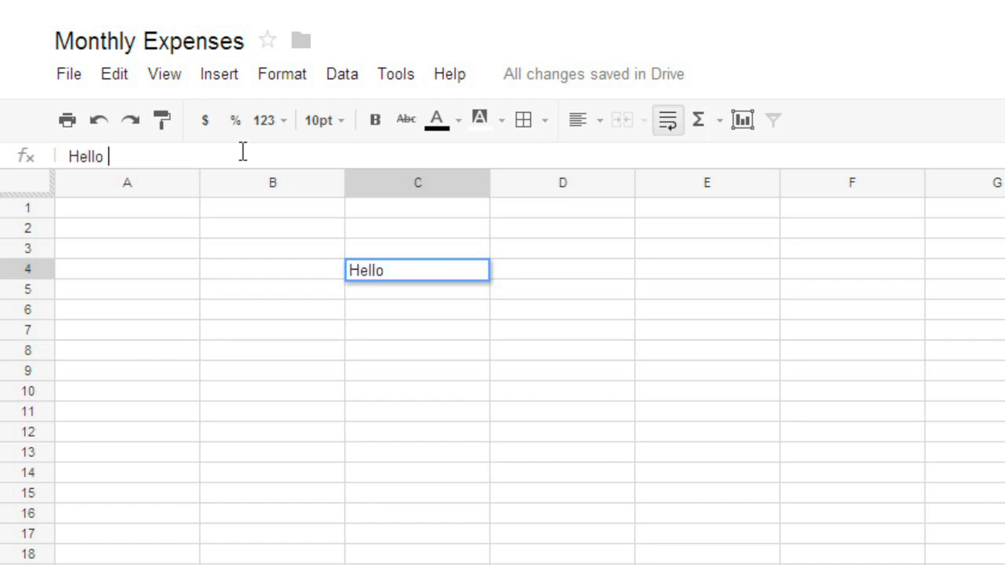
type("world!")
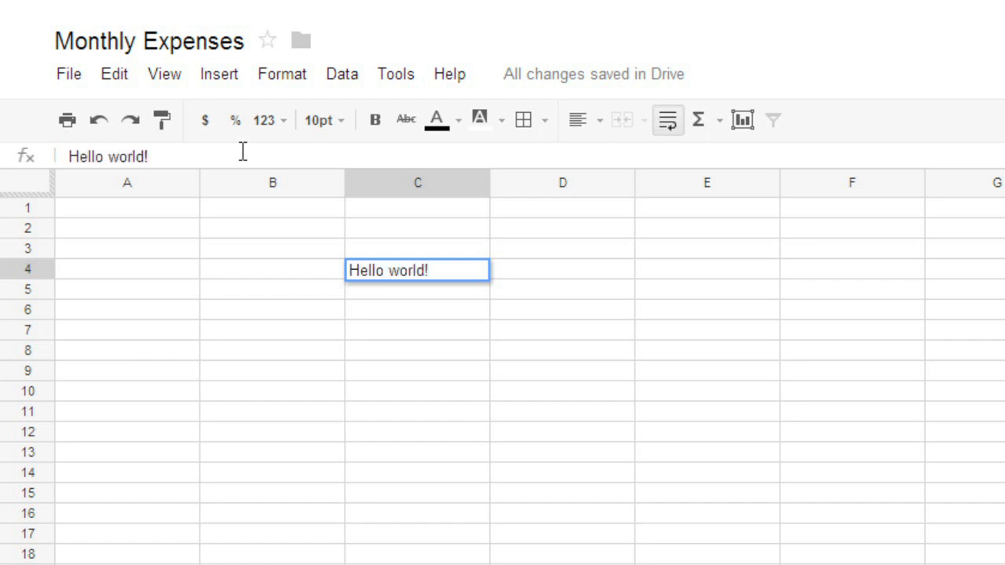
key("Return")
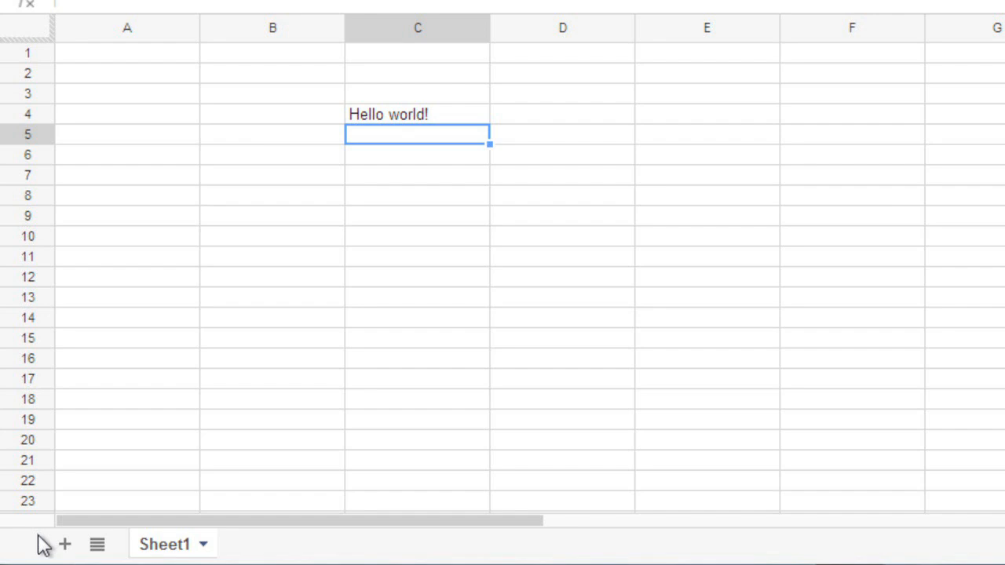
- Add a new sheet tab to the workbook
left_click(65, 544)
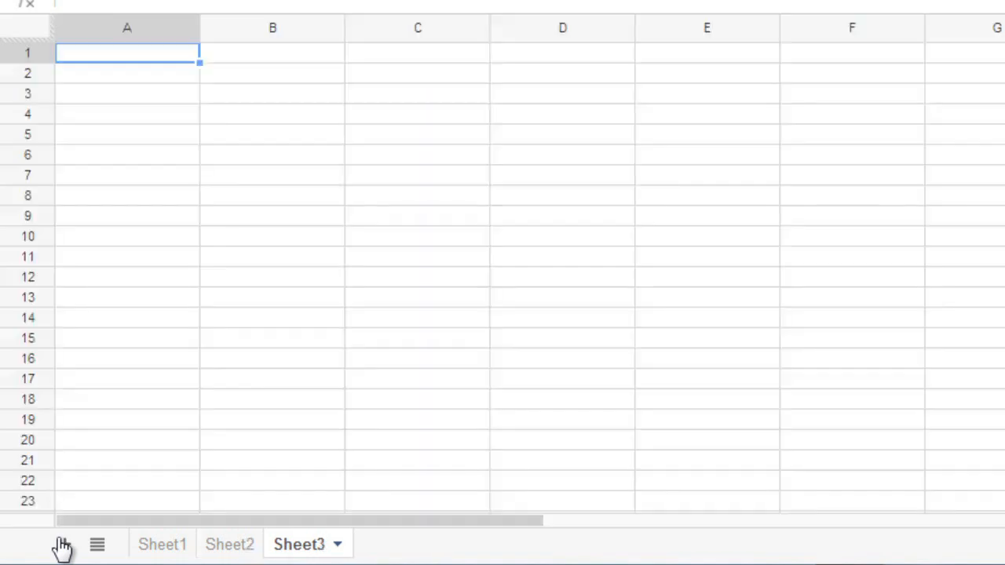